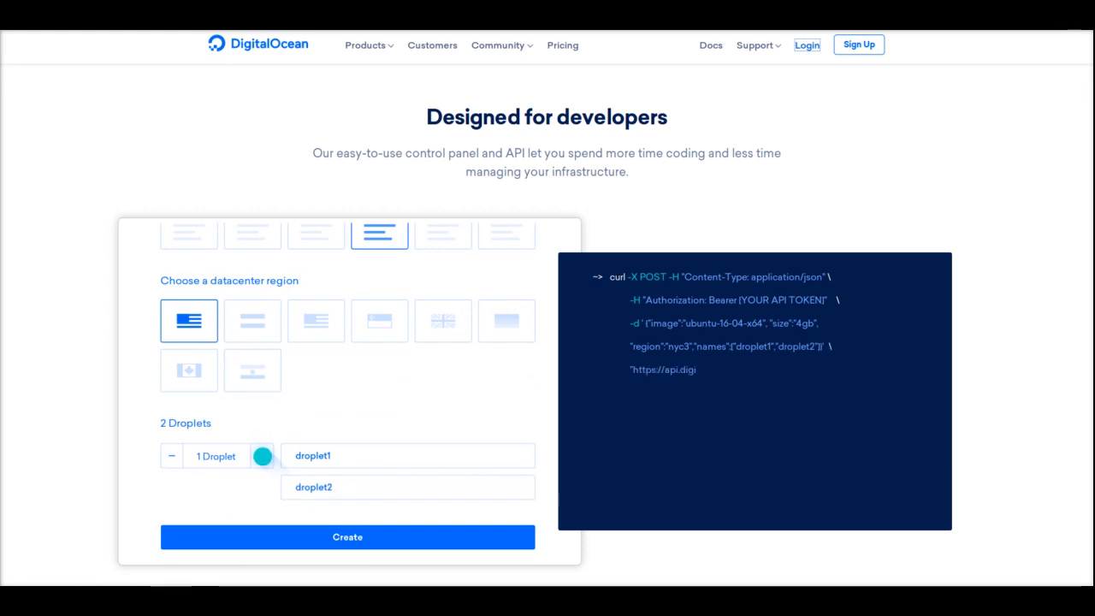
Scroll the DigitalOcean homepage down to its footer with company, product, community and support links
click(347, 537)
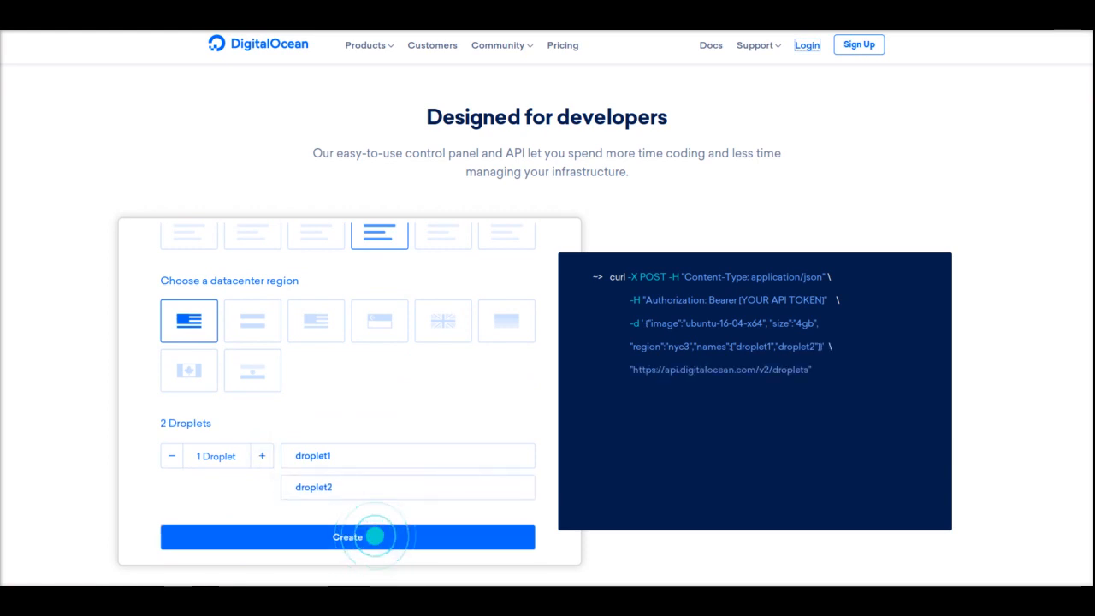
click(347, 537)
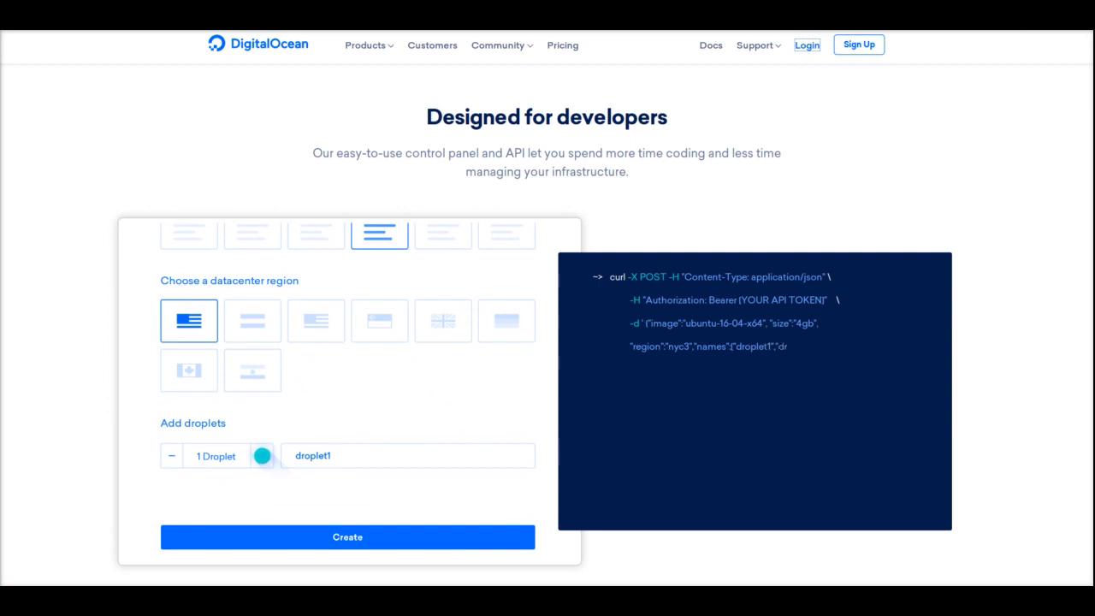
click(262, 455)
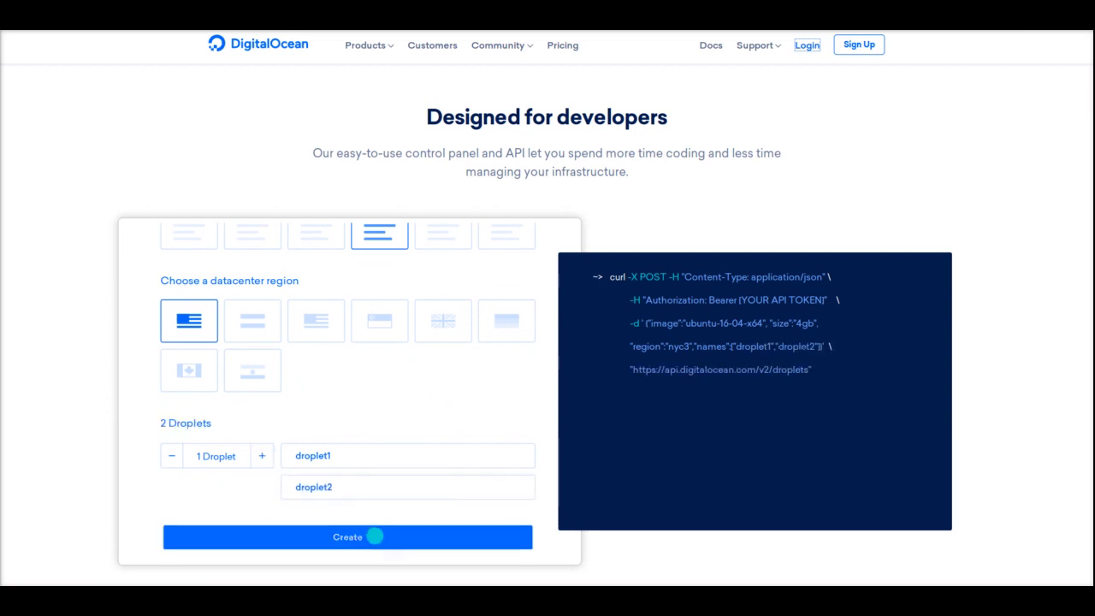
click(347, 537)
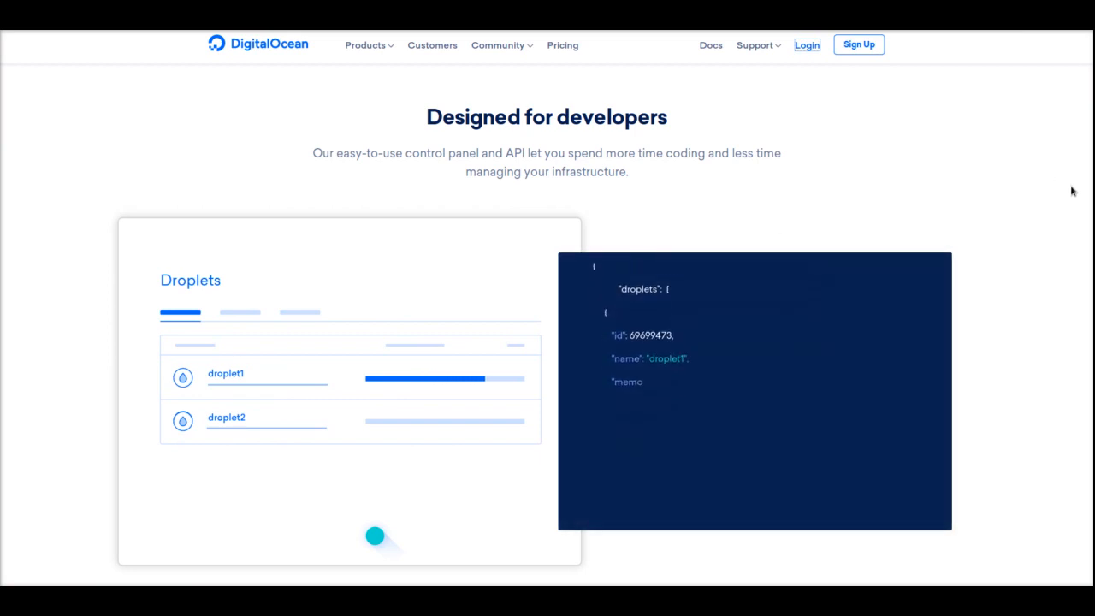
scroll(down, 3)
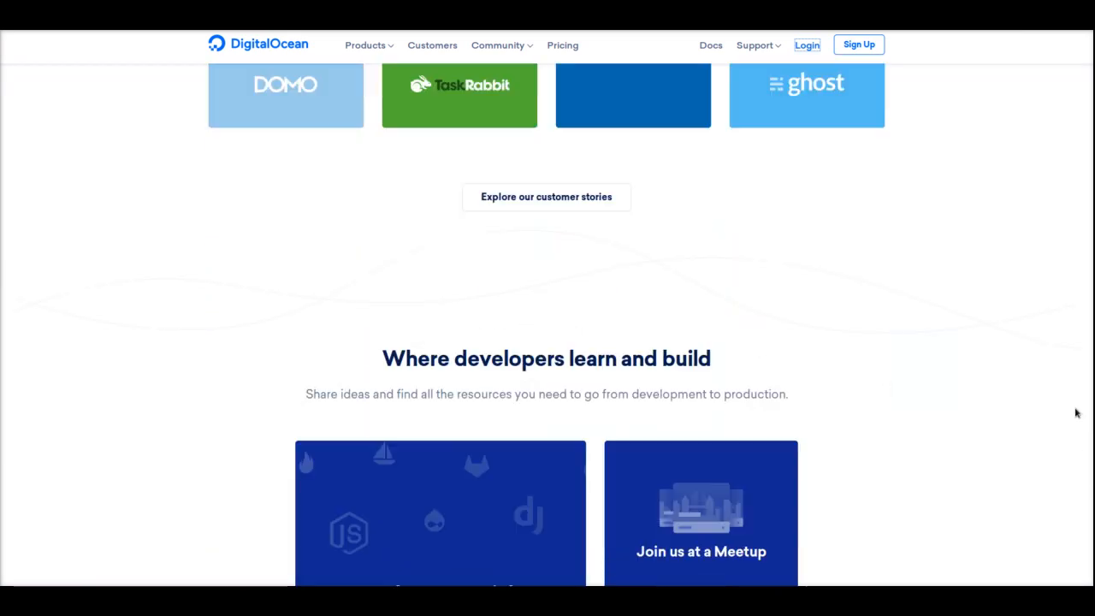
scroll(down, 3)
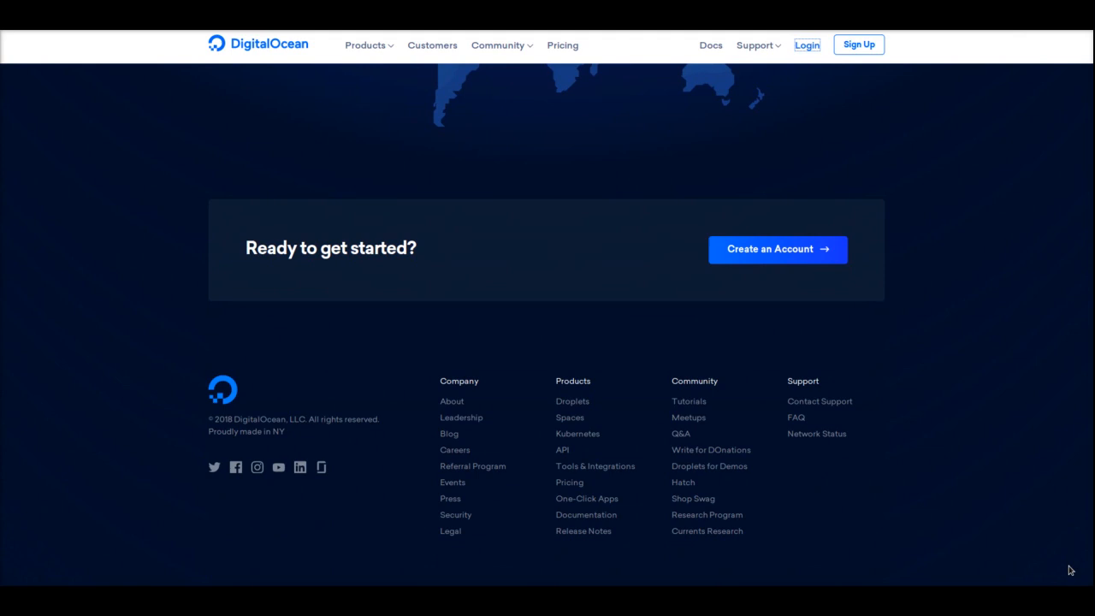
mouse_move(738, 448)
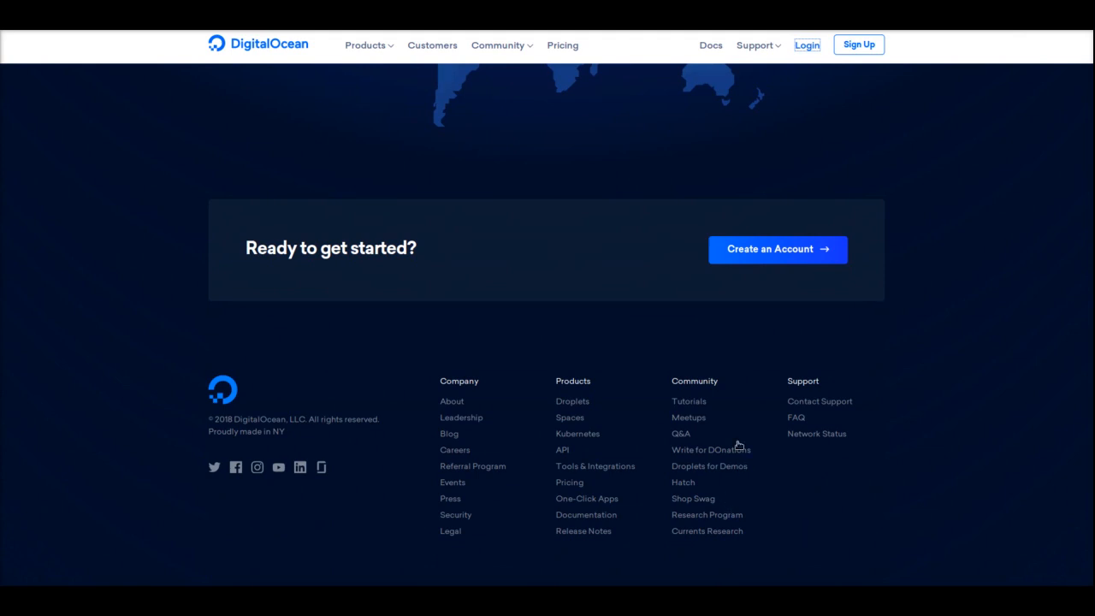
mouse_move(458, 465)
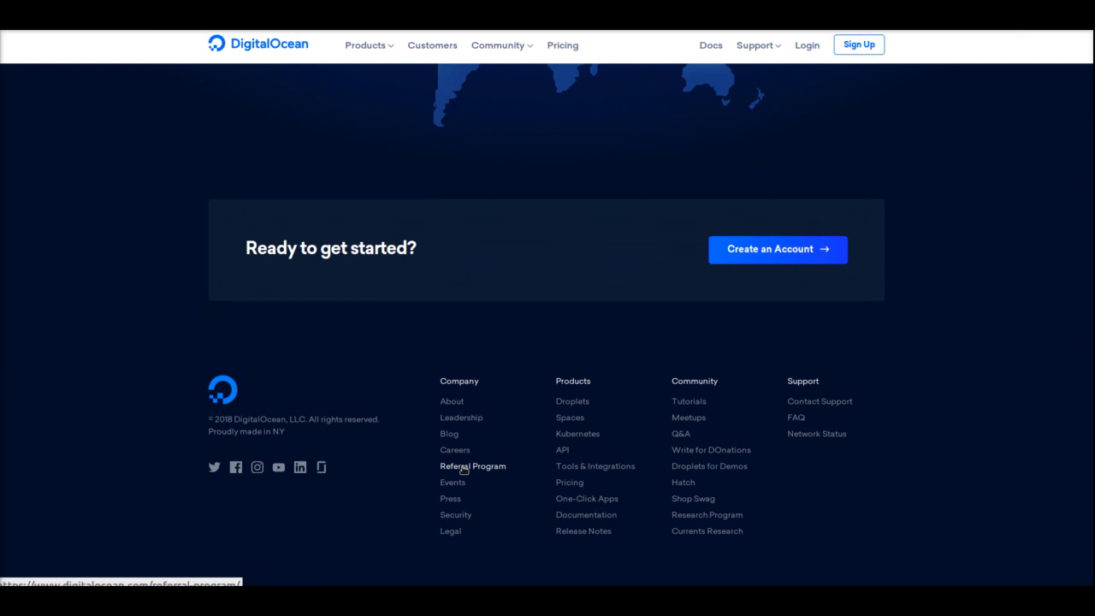
Go to the Referral Program page from the footer and view its How it Works steps
click(472, 466)
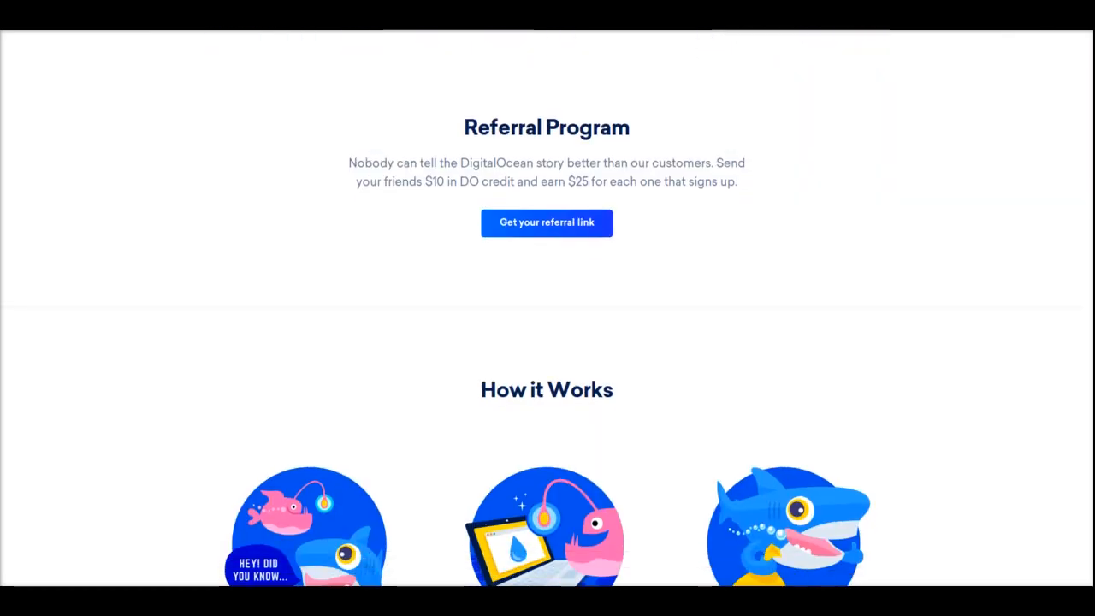
scroll(down, 3)
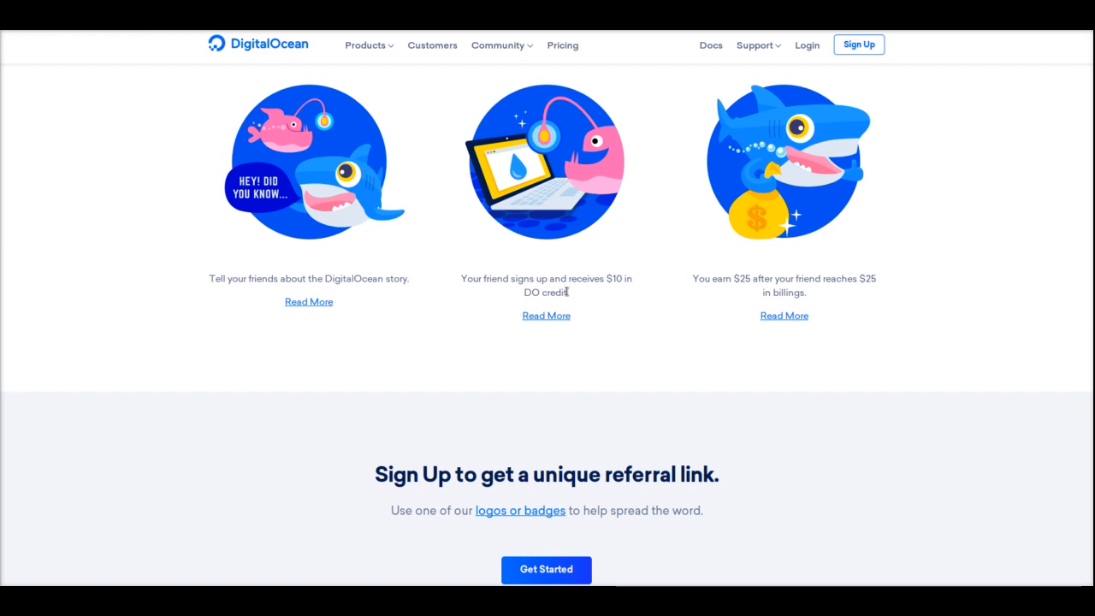
mouse_move(421, 346)
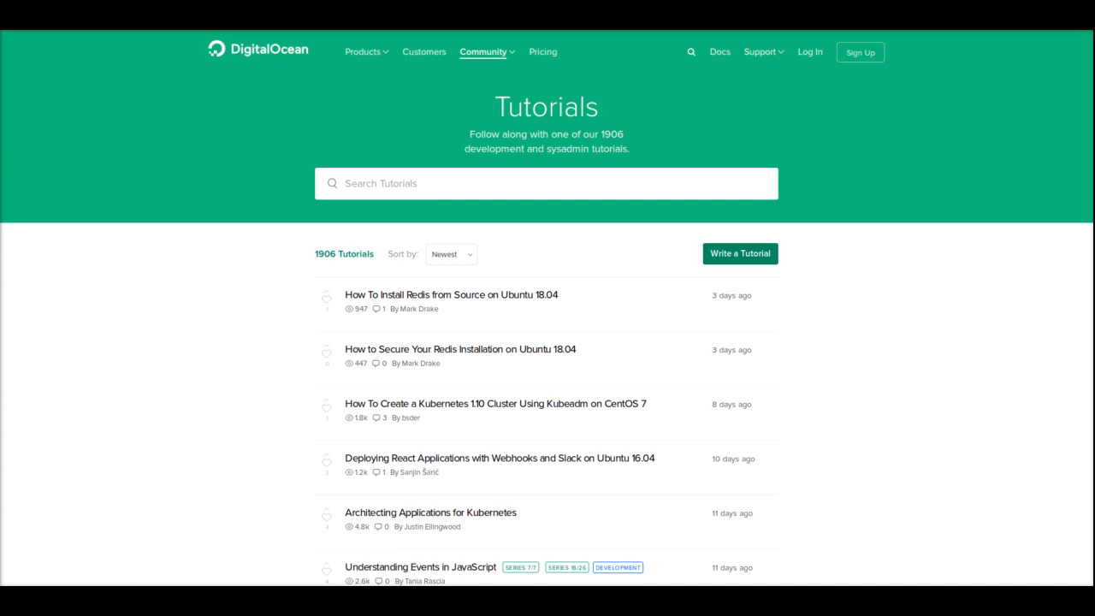
mouse_move(470, 187)
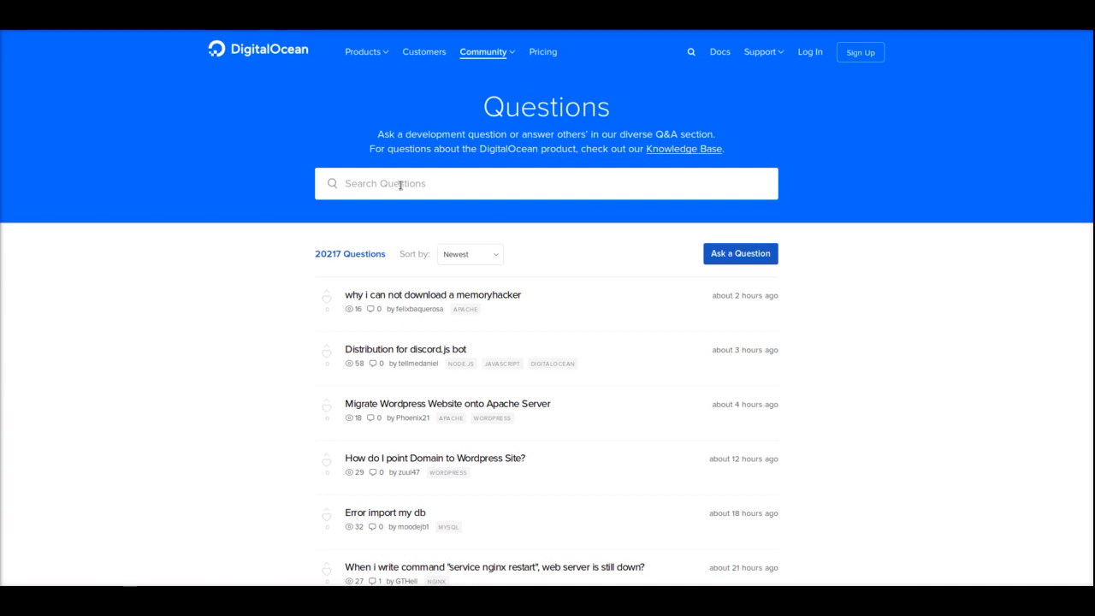
mouse_move(444, 164)
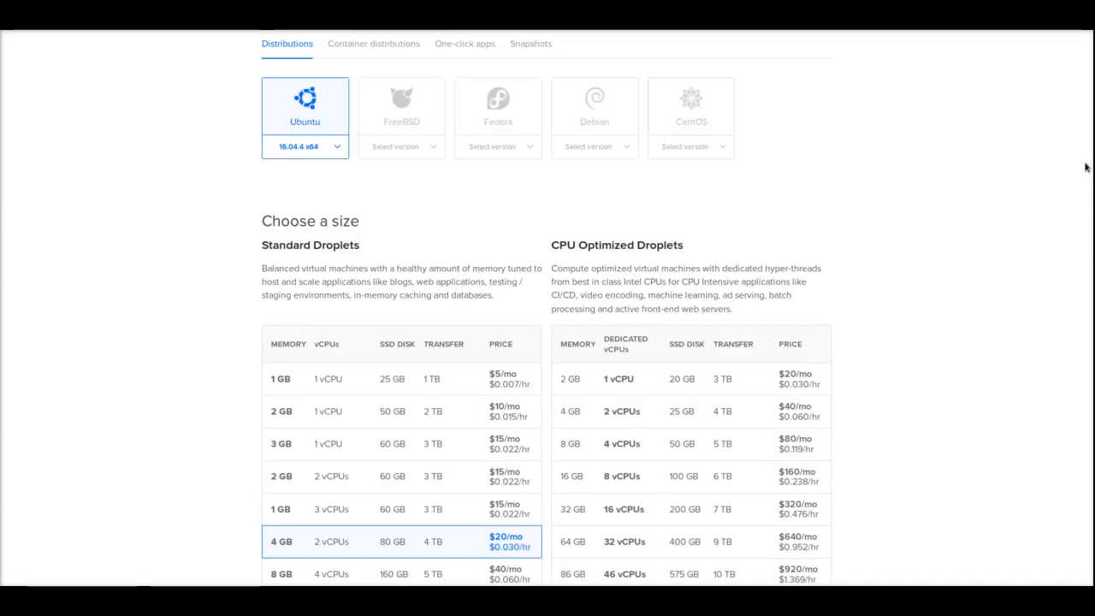
mouse_move(972, 187)
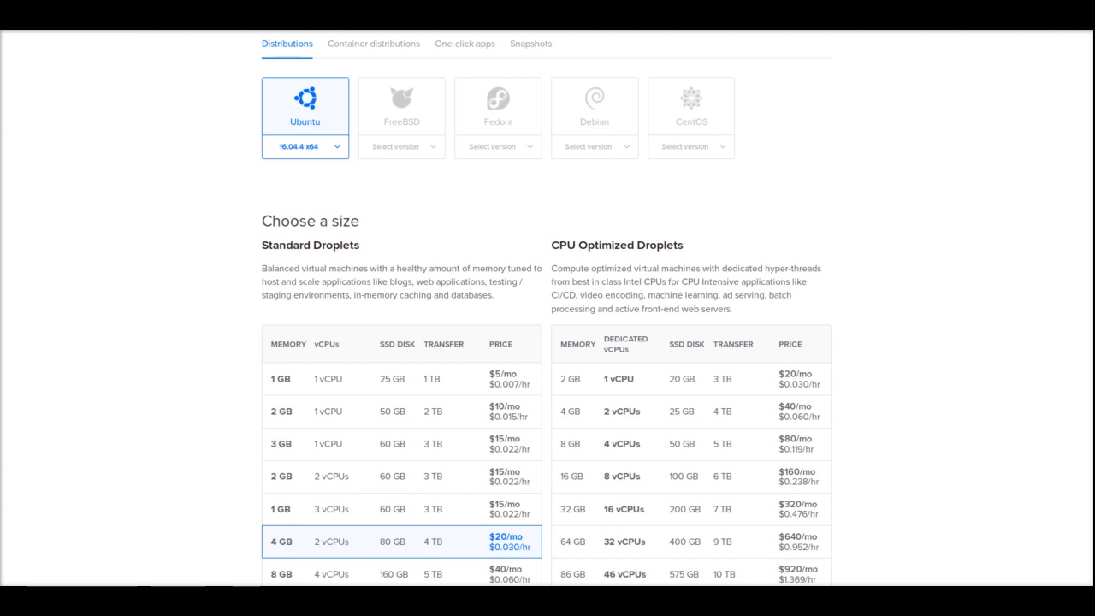
mouse_move(965, 186)
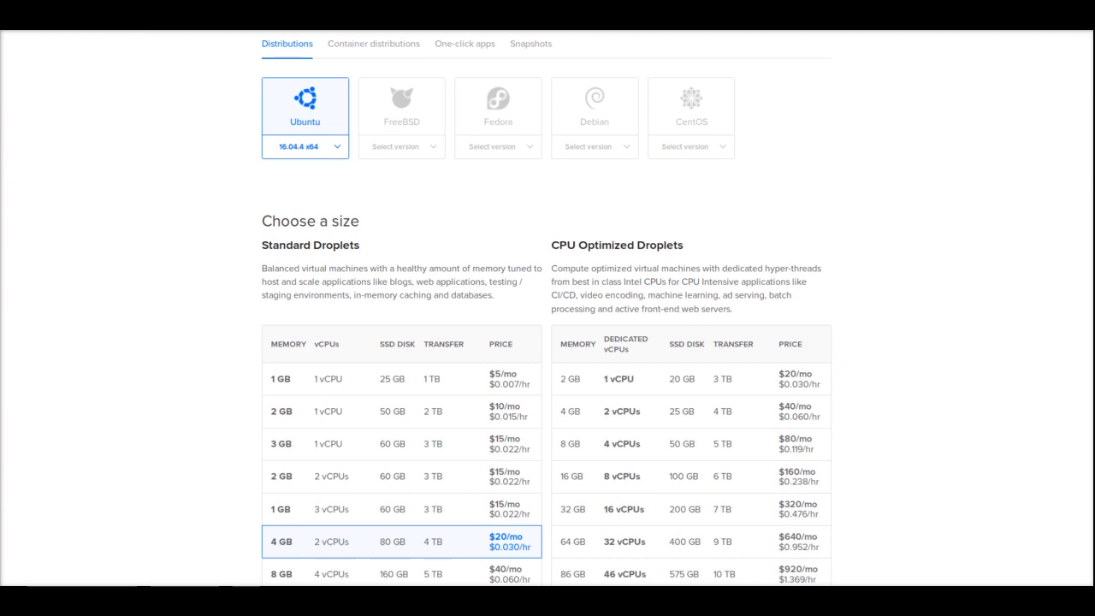
Scroll the Create Droplet page to the size options showing the 1 GB, $5/mo Standard plan
scroll(down, 3)
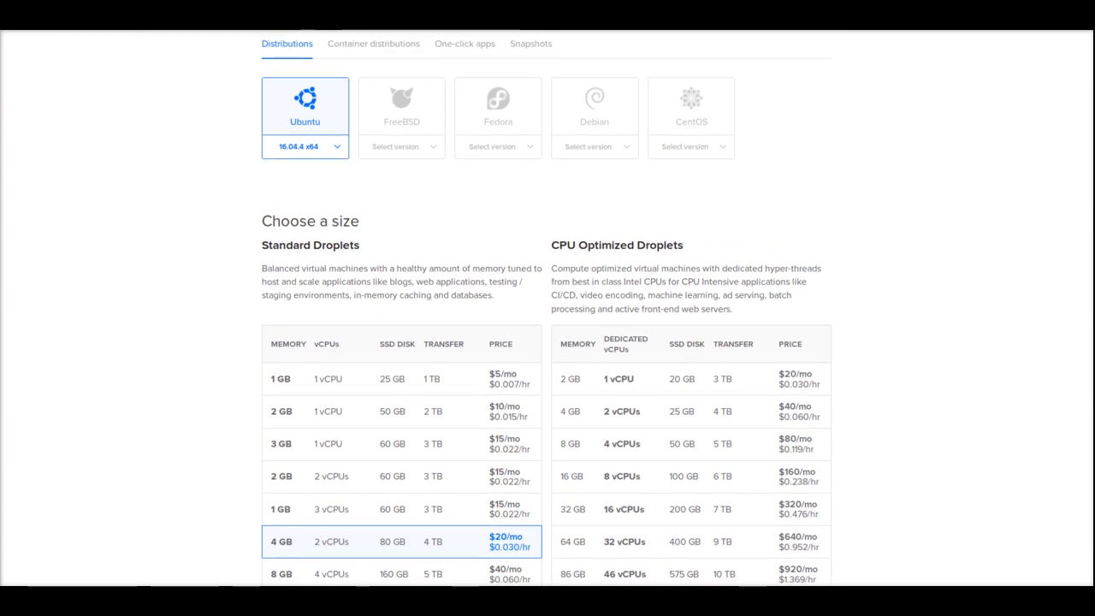
mouse_move(1029, 225)
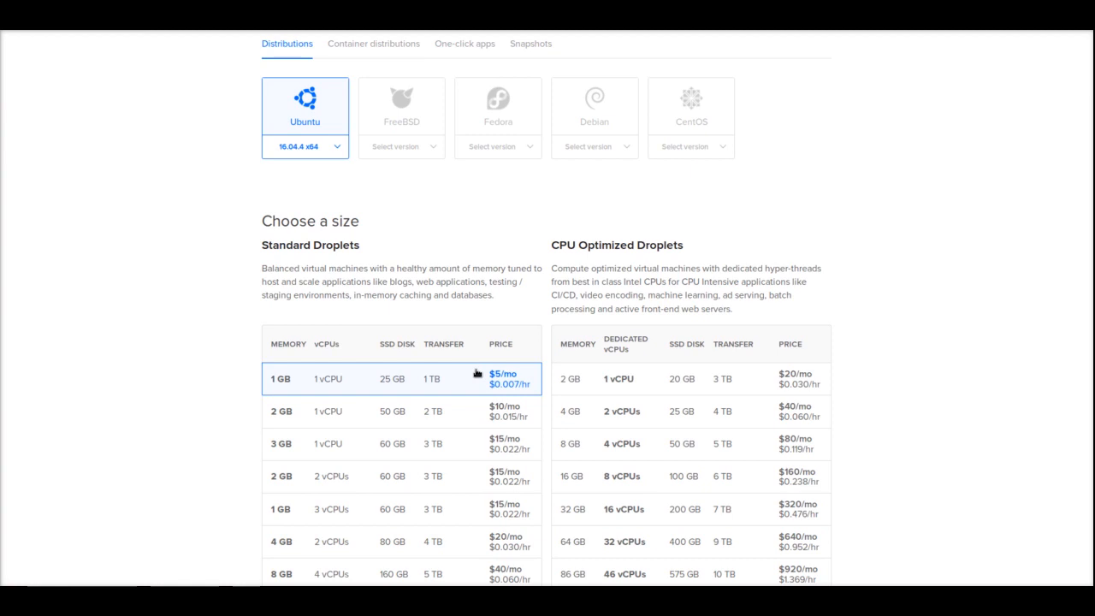
mouse_move(538, 305)
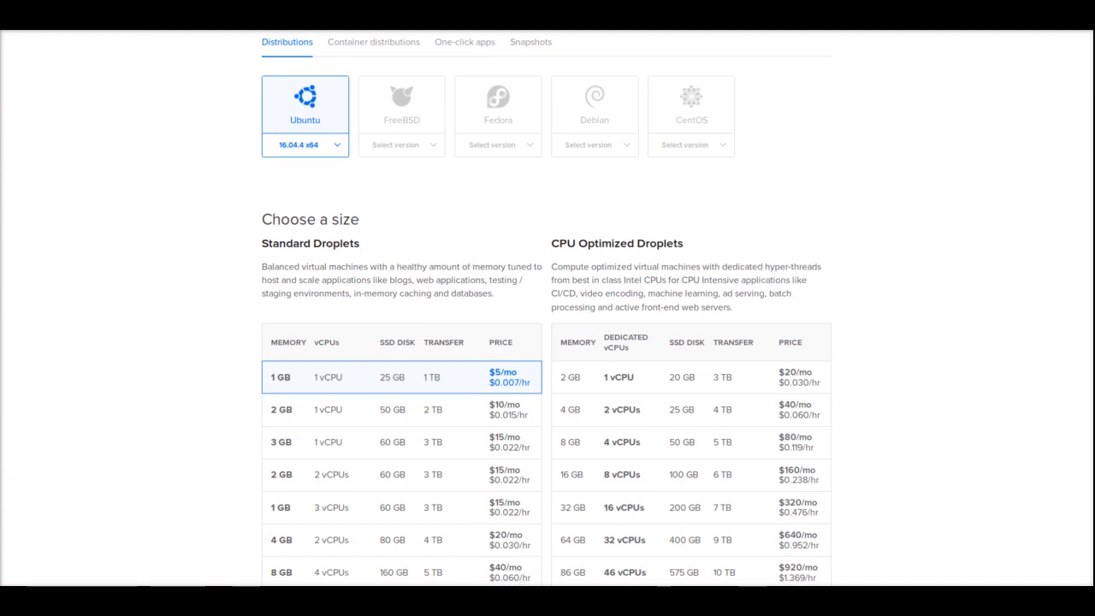
scroll(down, 3)
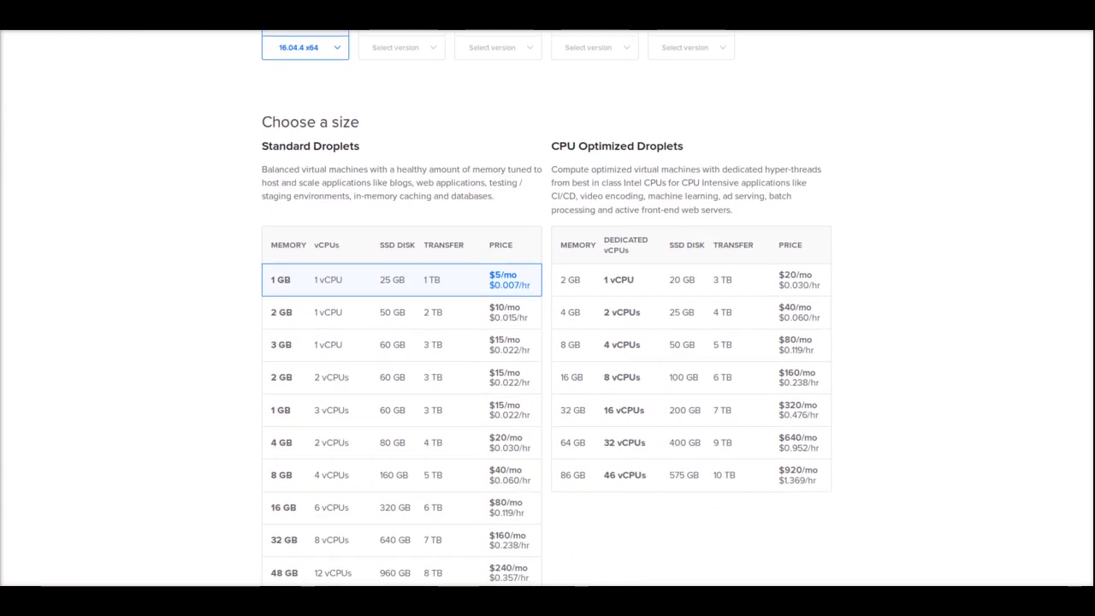
scroll(down, 3)
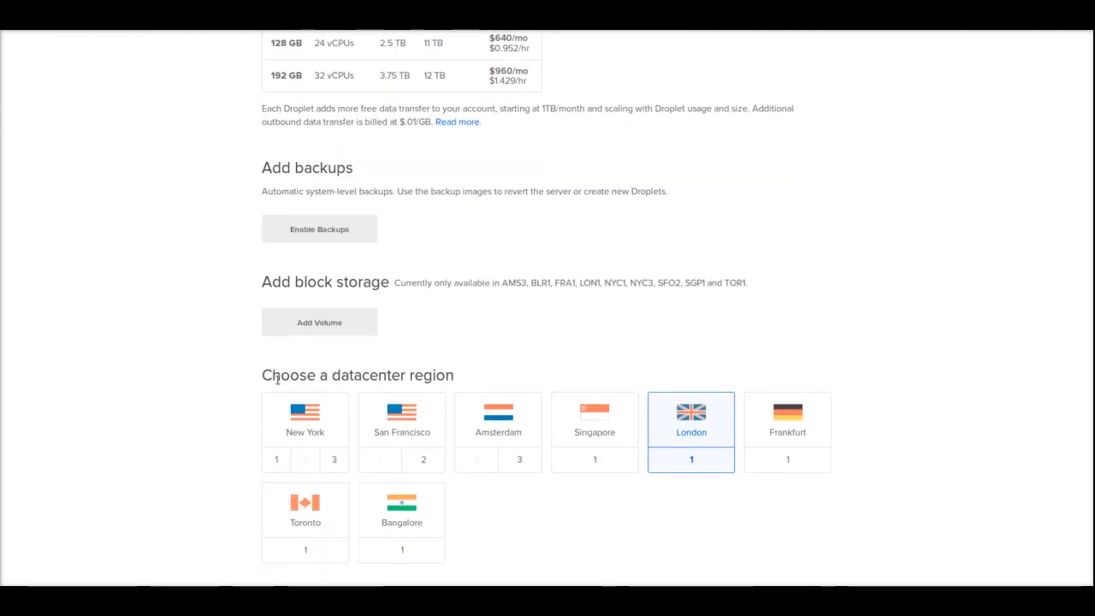
mouse_move(497, 431)
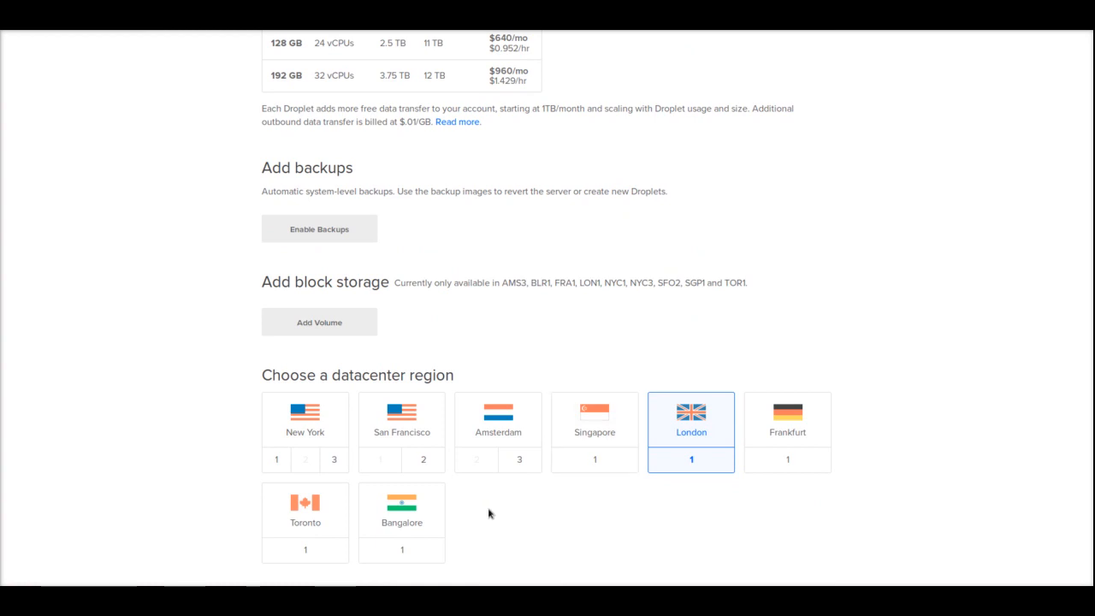
mouse_move(1070, 409)
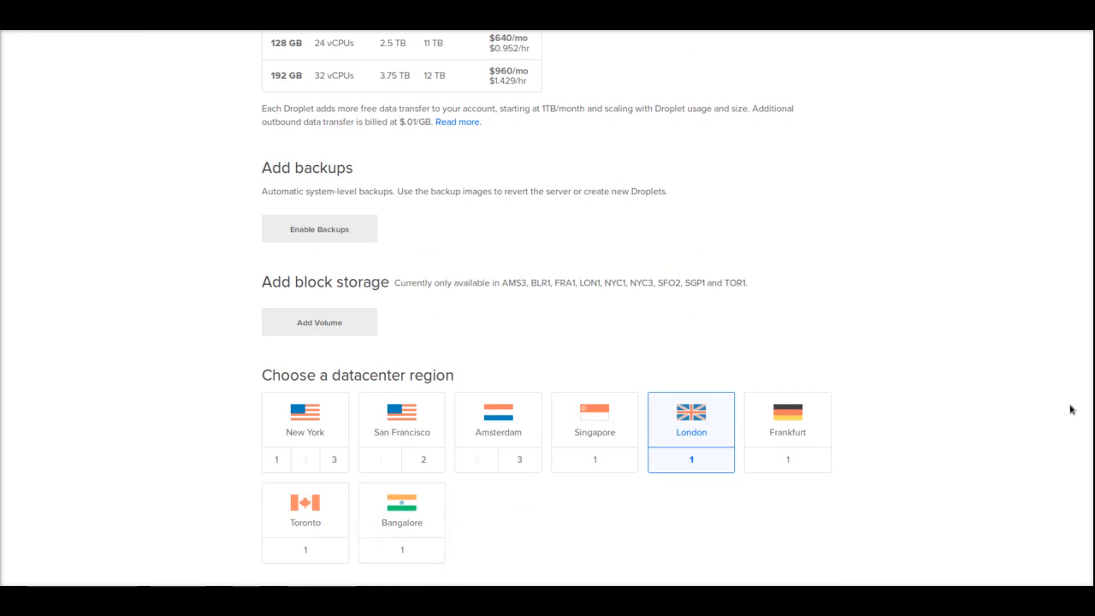
scroll(down, 3)
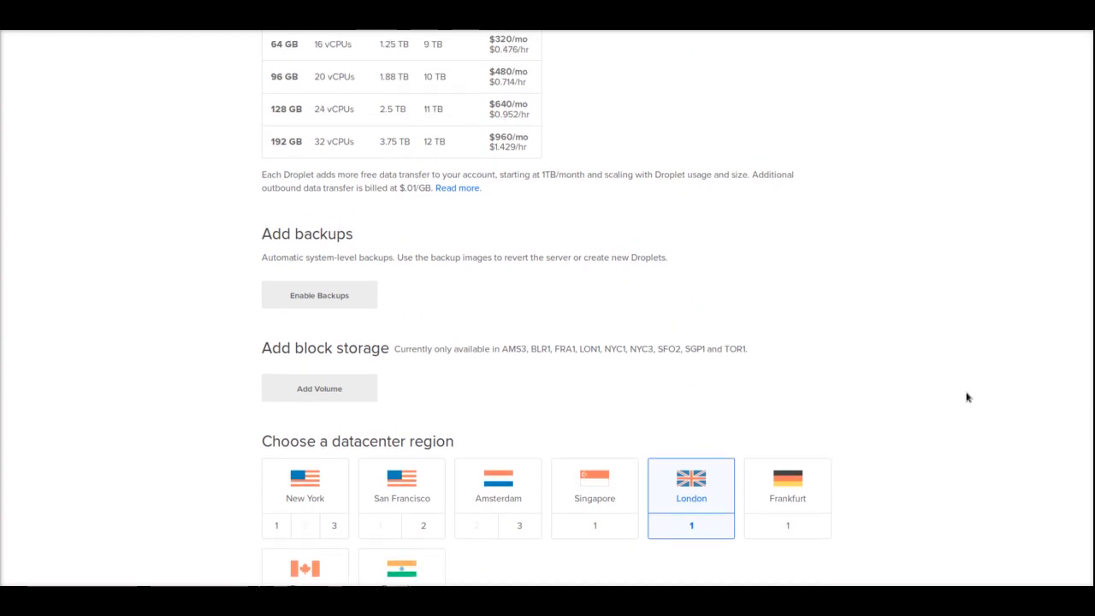
scroll(up, 3)
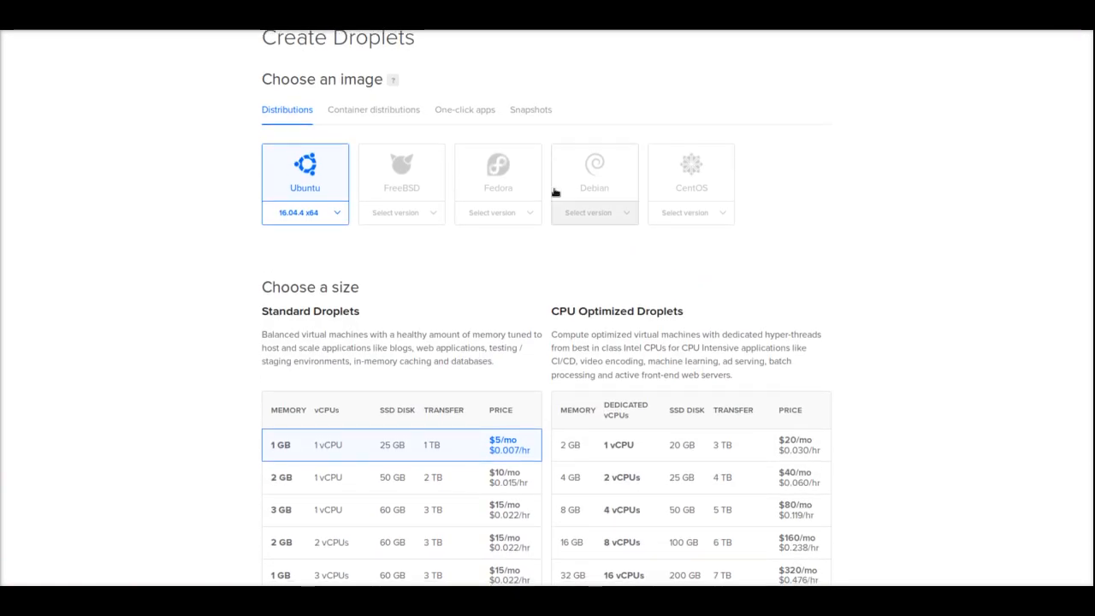
Show the One-click apps images for the droplet, such as Docker, WordPress and LAMP
click(465, 110)
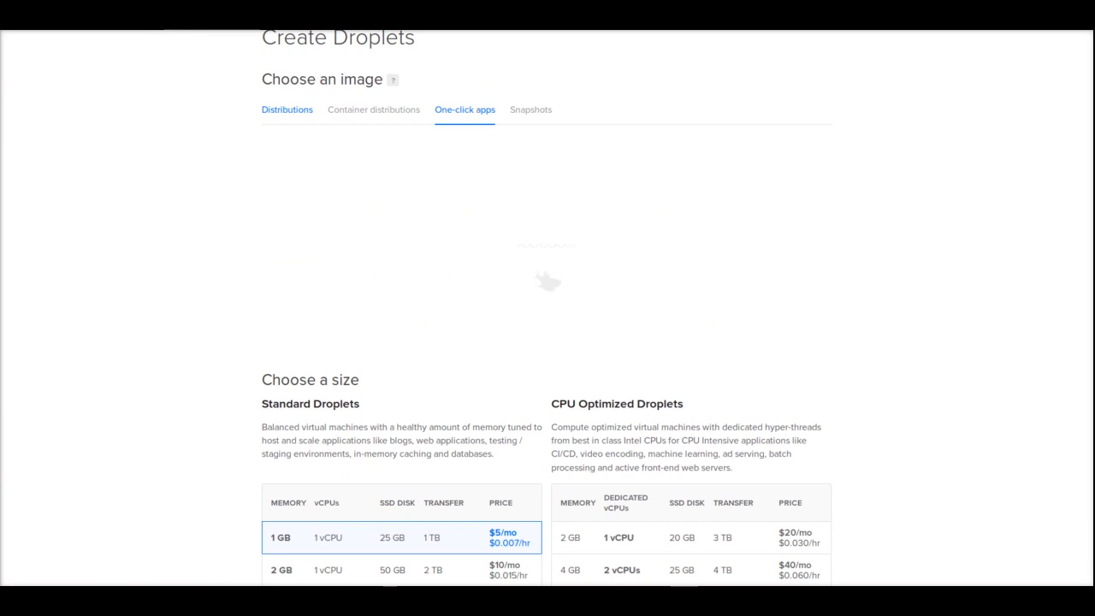
click(465, 110)
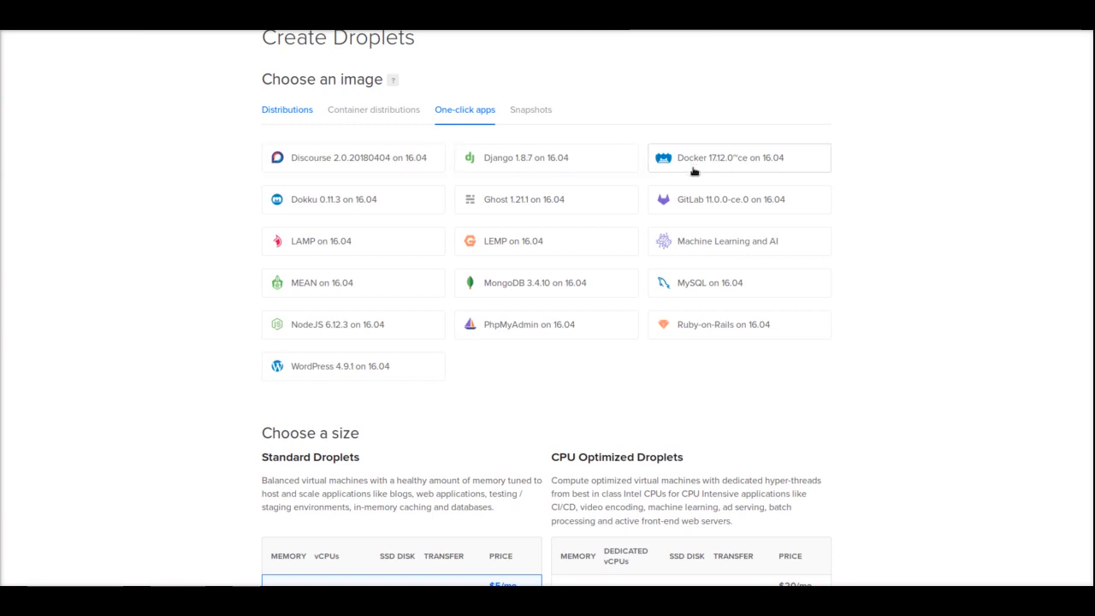
mouse_move(691, 284)
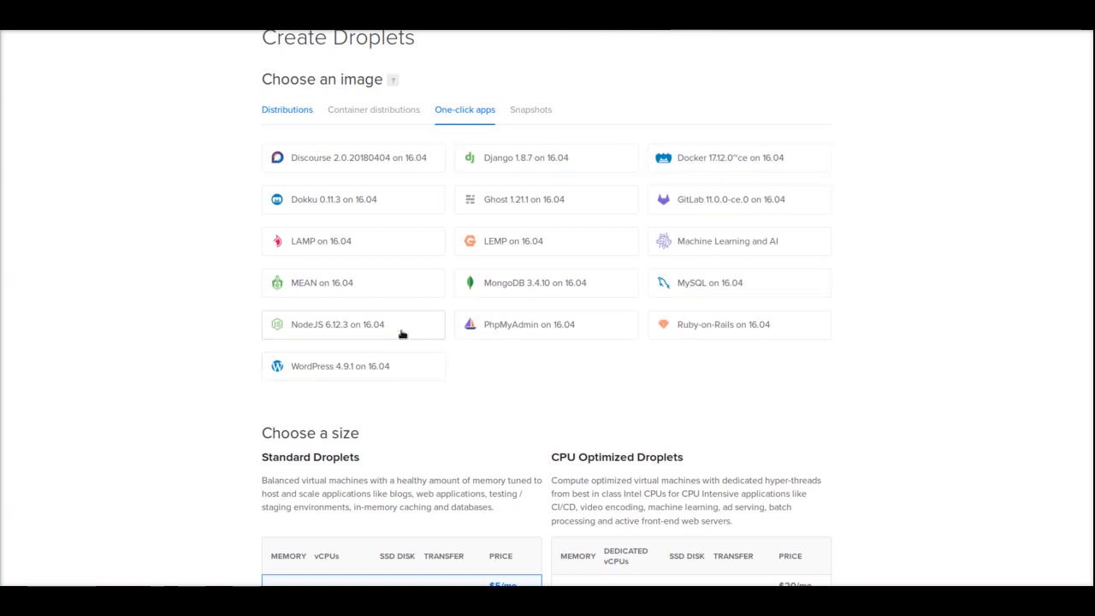
mouse_move(356, 282)
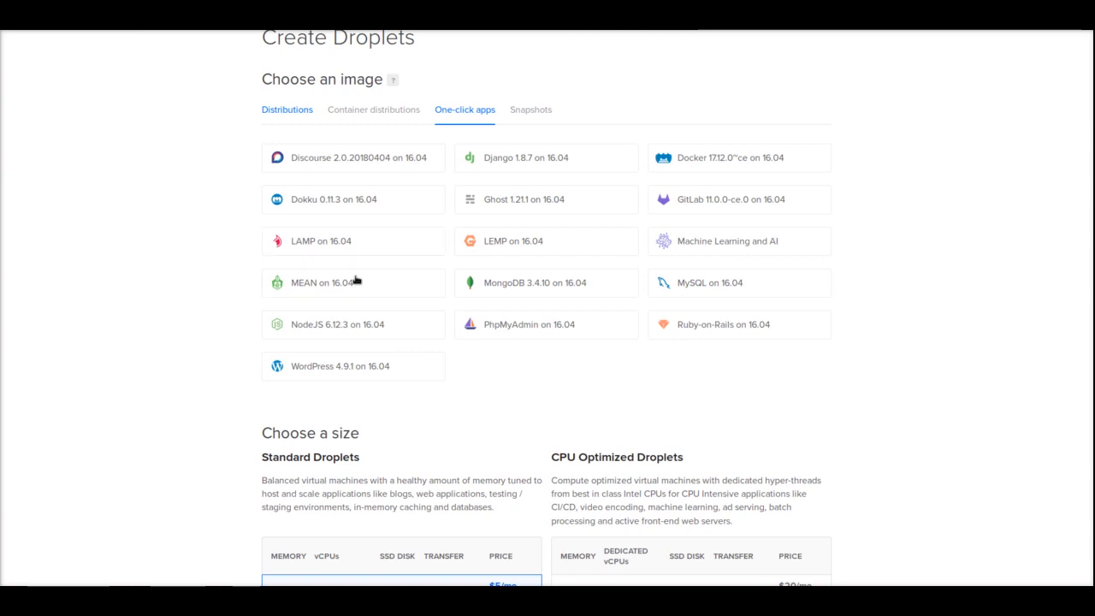
mouse_move(462, 363)
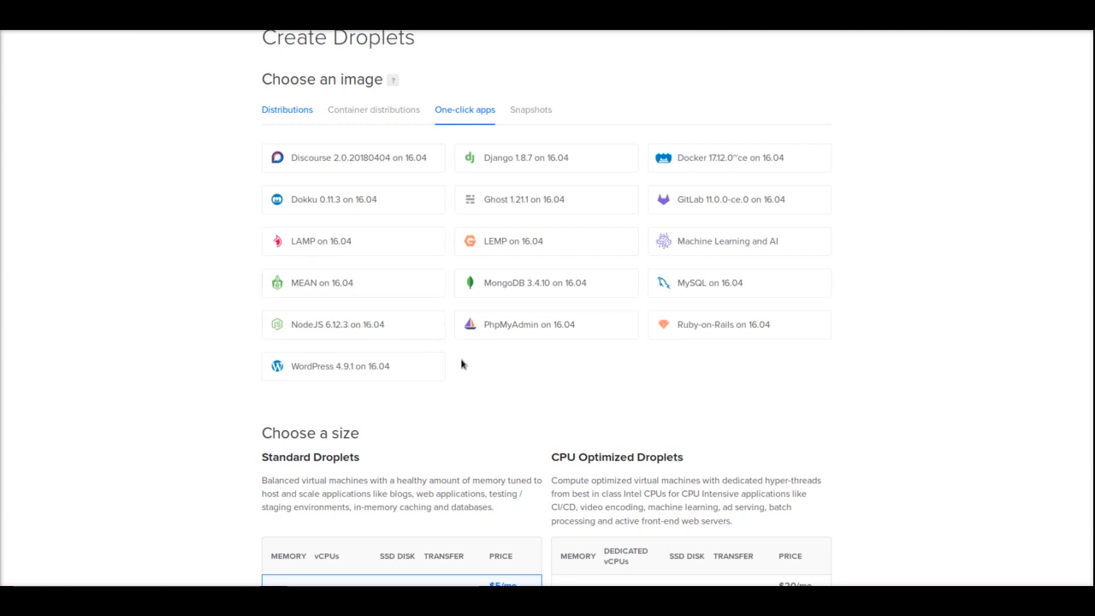
click(351, 325)
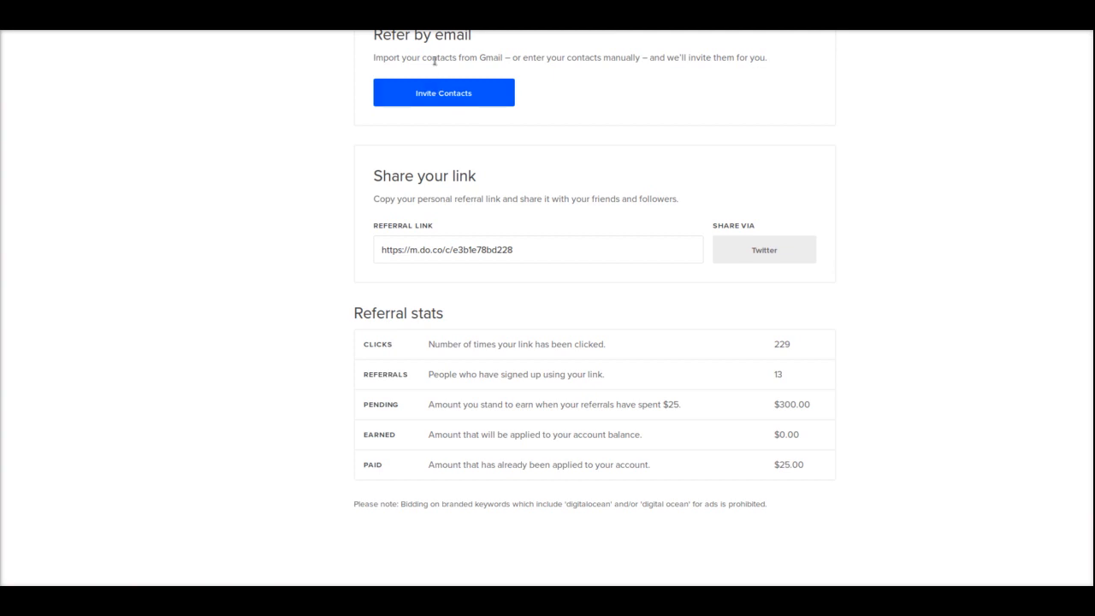
mouse_move(490, 260)
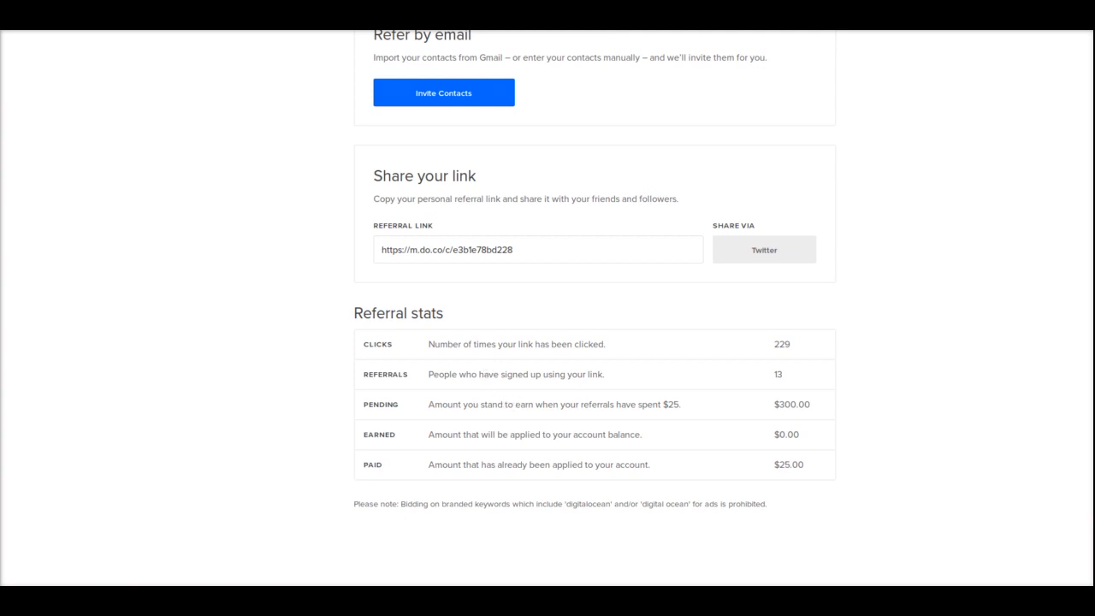
mouse_move(551, 408)
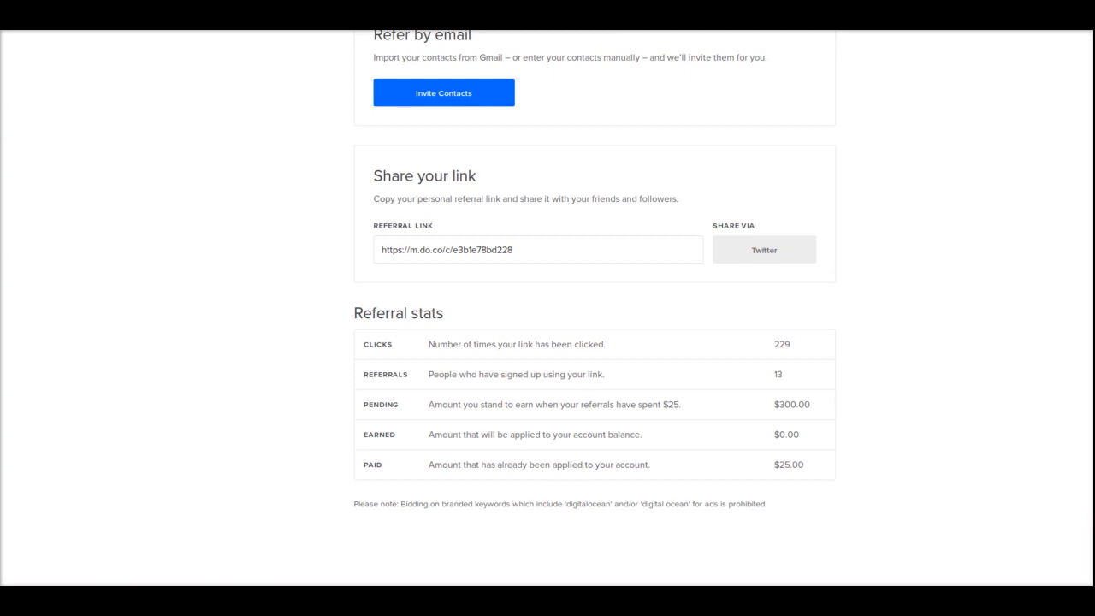
mouse_move(766, 377)
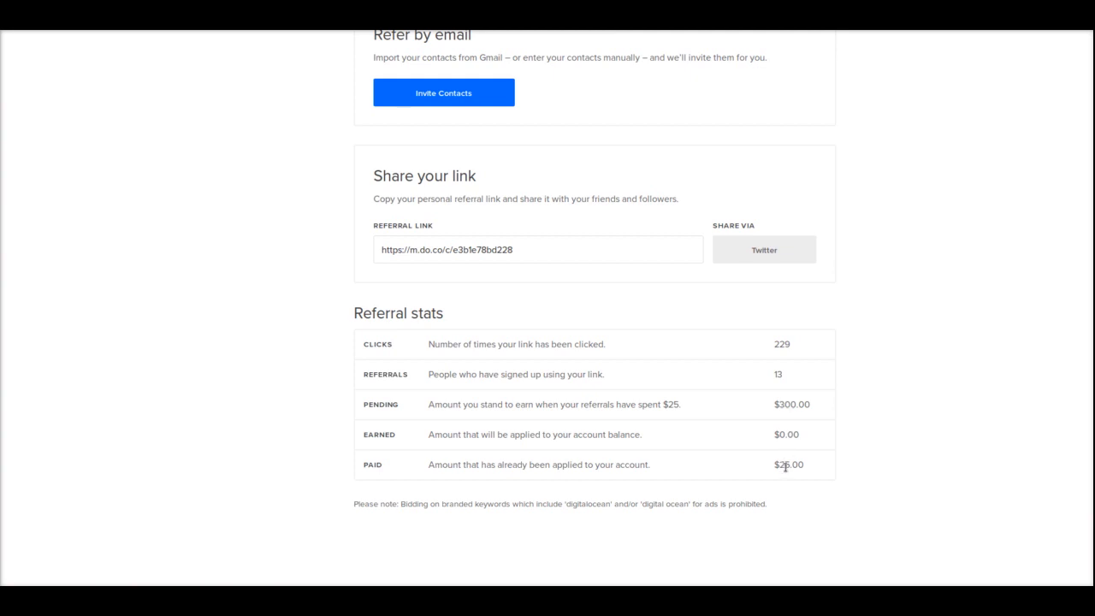
mouse_move(705, 466)
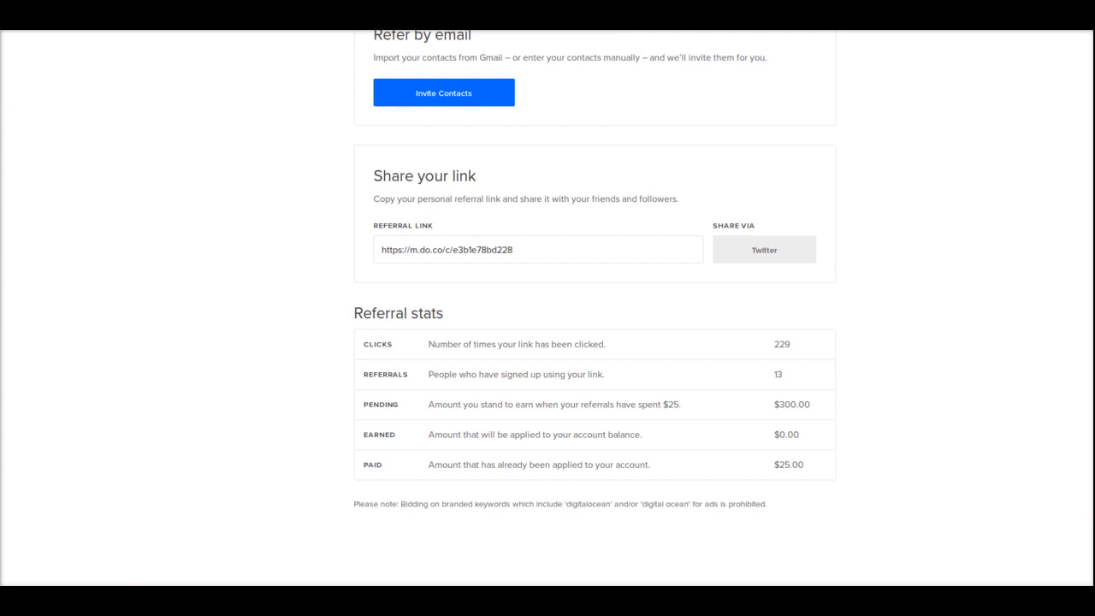
mouse_move(742, 412)
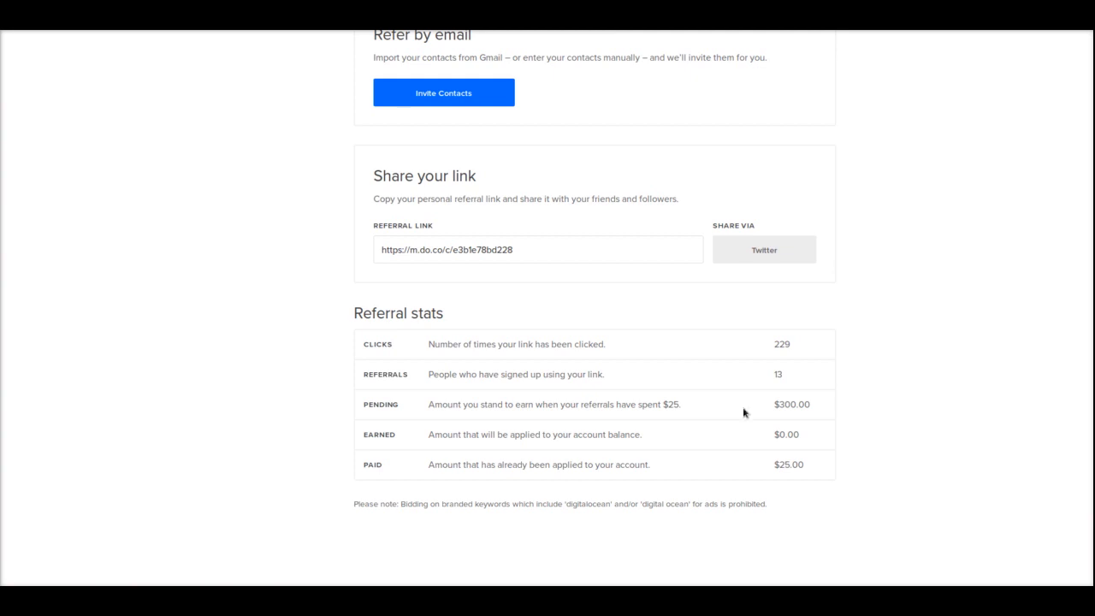
mouse_move(863, 288)
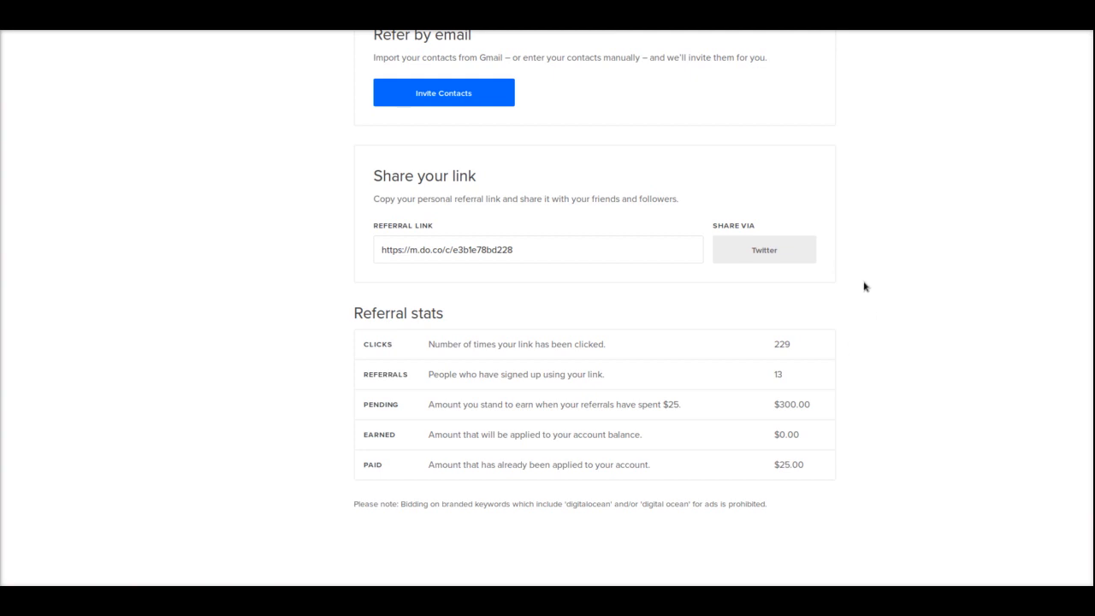